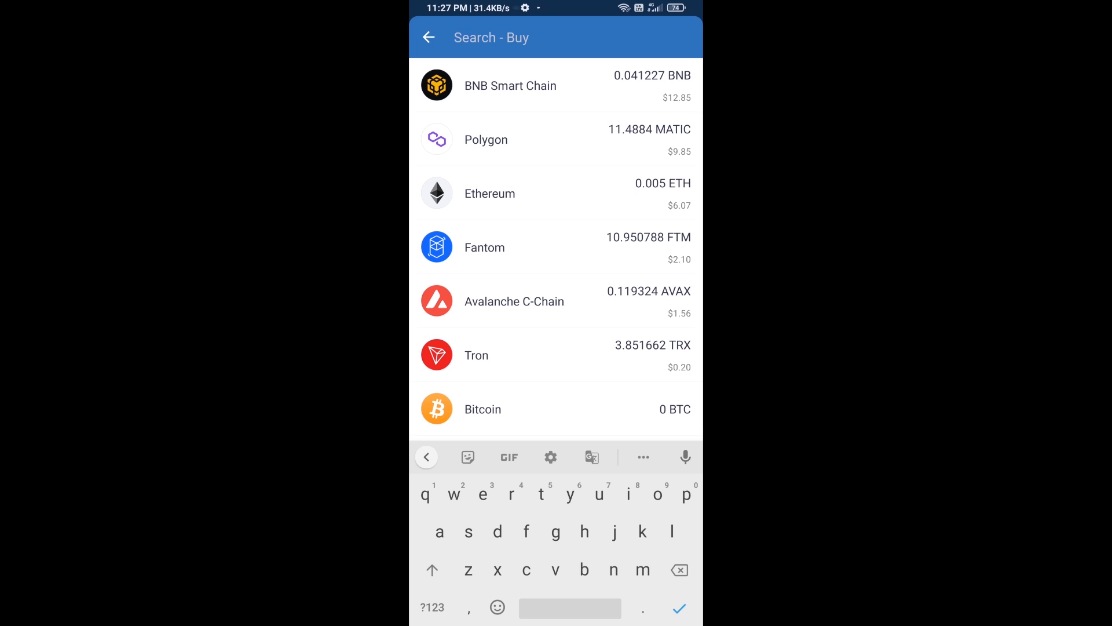
# Search 'bnb' among coins to buy, view BNB Smart Chain's purchase screen, then go back
pyautogui.write('bnb')
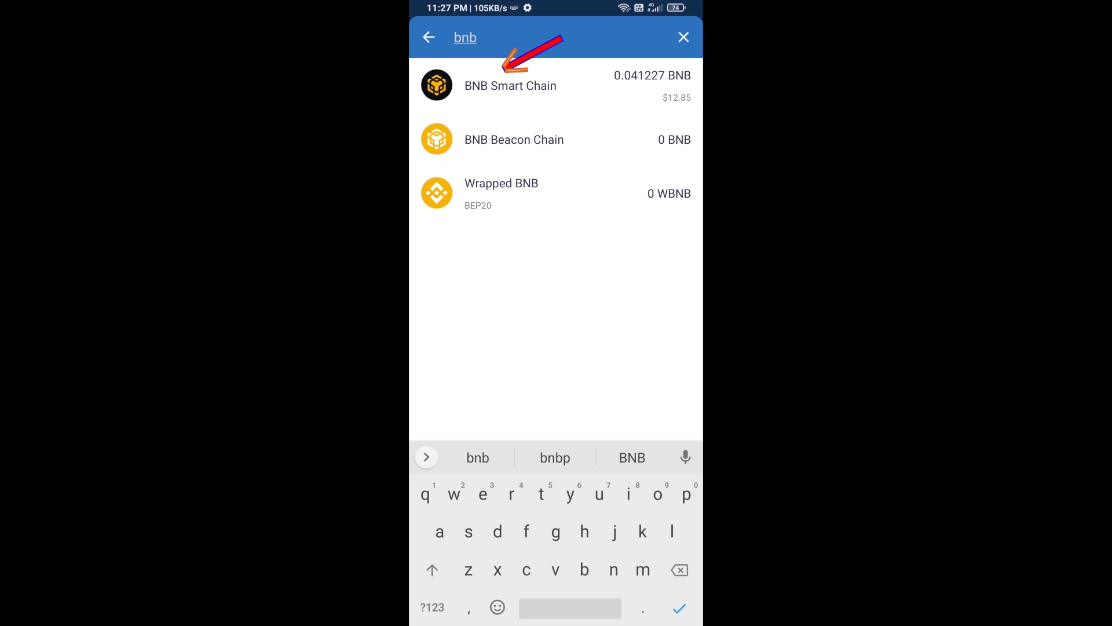
pyautogui.click(510, 85)
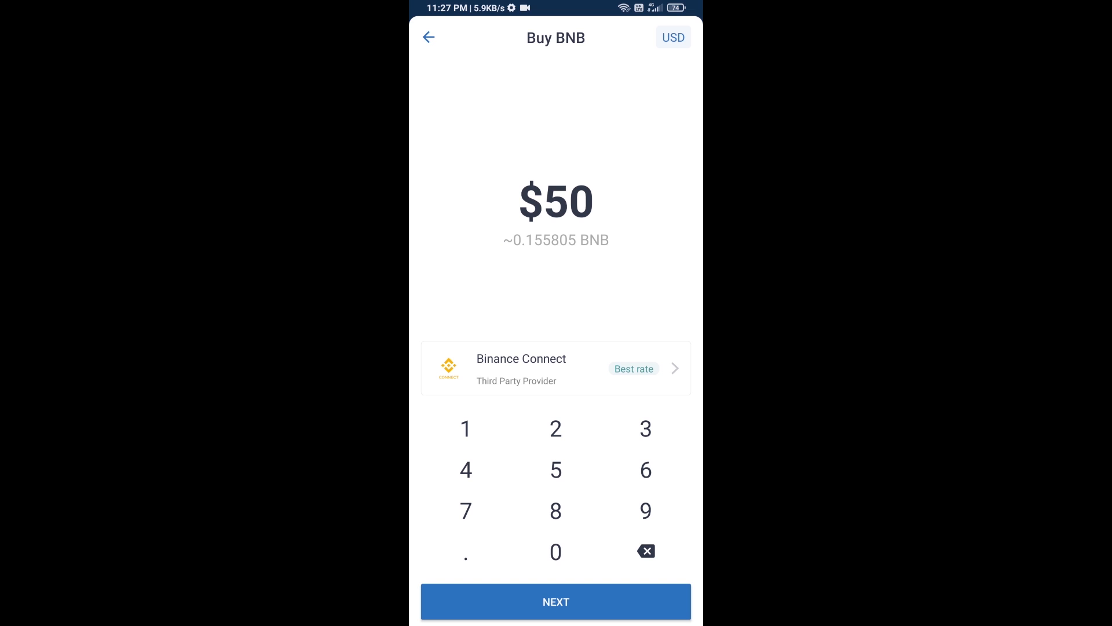
pyautogui.click(429, 37)
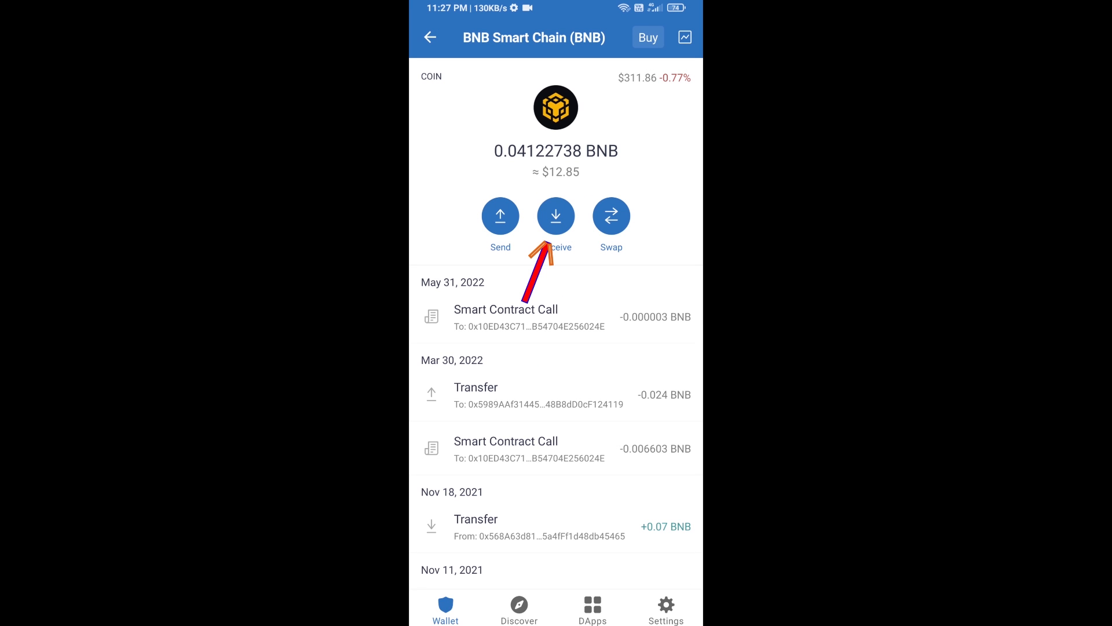
# Show the BNB receiving address and QR code, then return to the token list
pyautogui.click(555, 216)
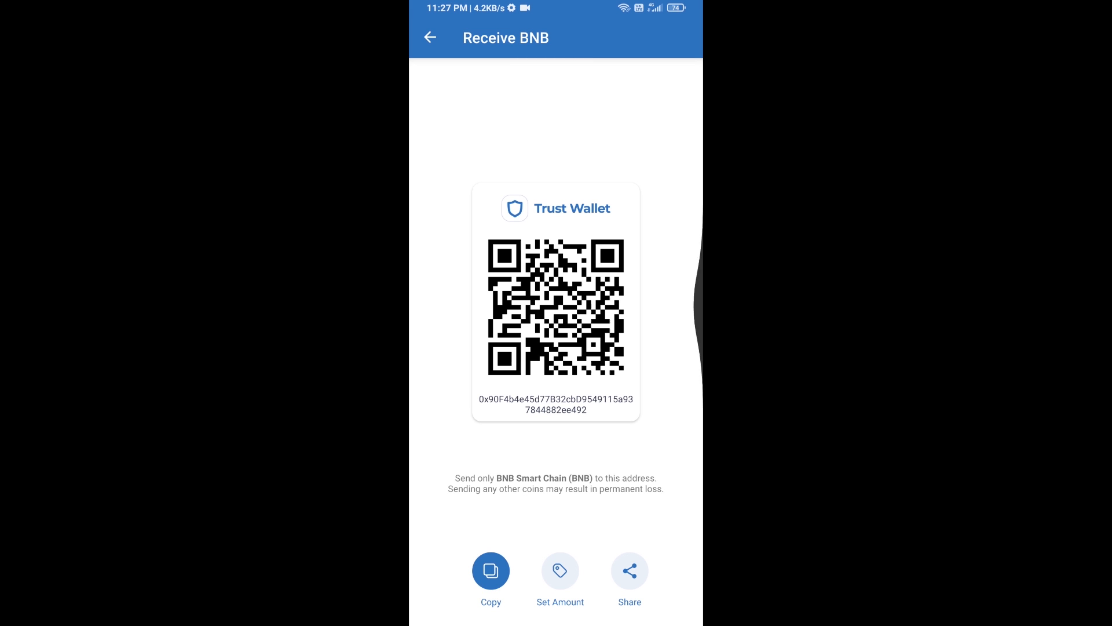
pyautogui.click(430, 38)
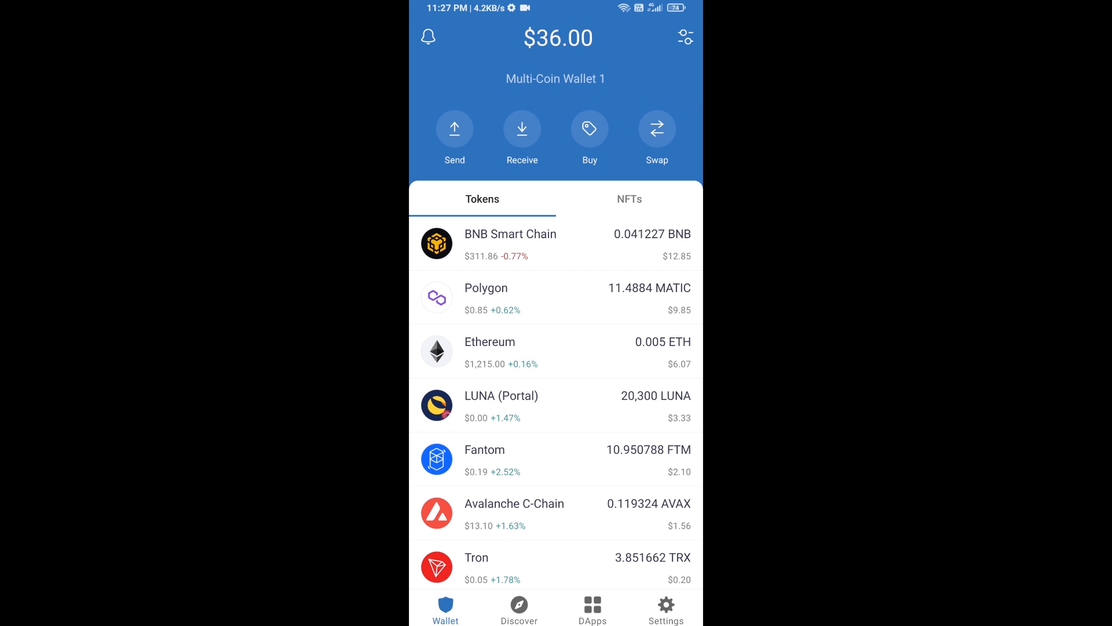
# Launch PancakeSwap from the Popular section of the DApps browser
pyautogui.click(592, 609)
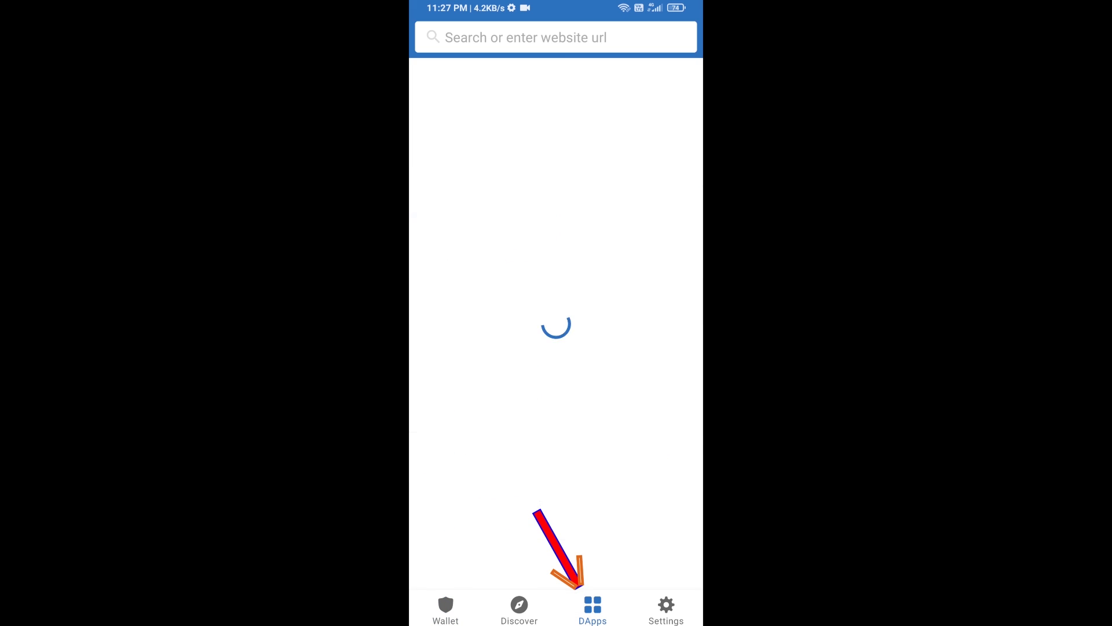
pyautogui.click(592, 608)
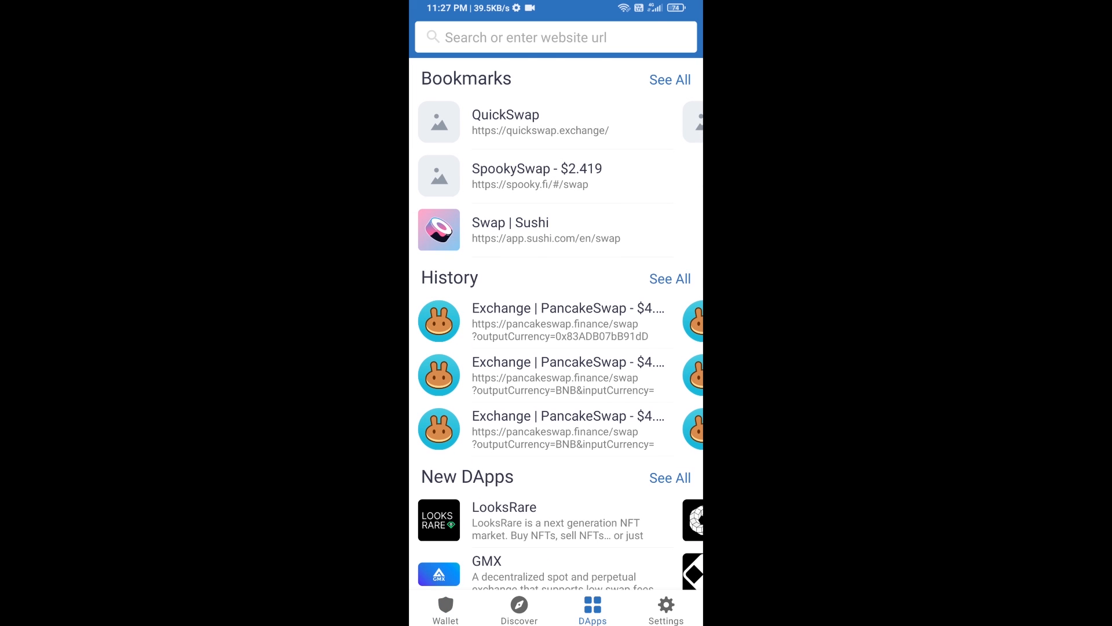
pyautogui.scroll(-3)
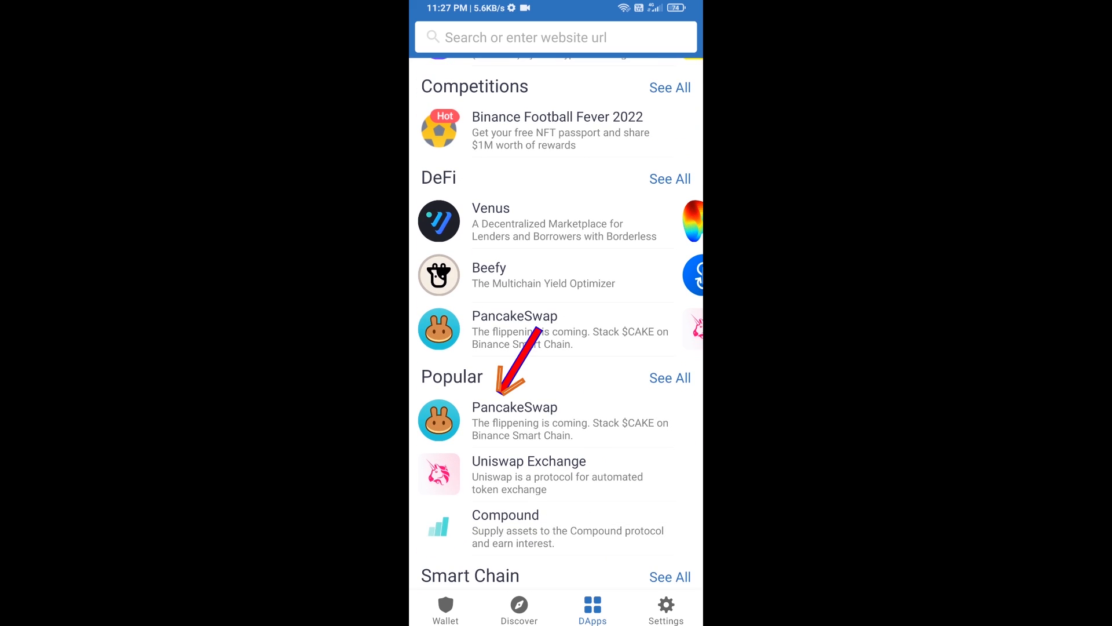
pyautogui.click(515, 418)
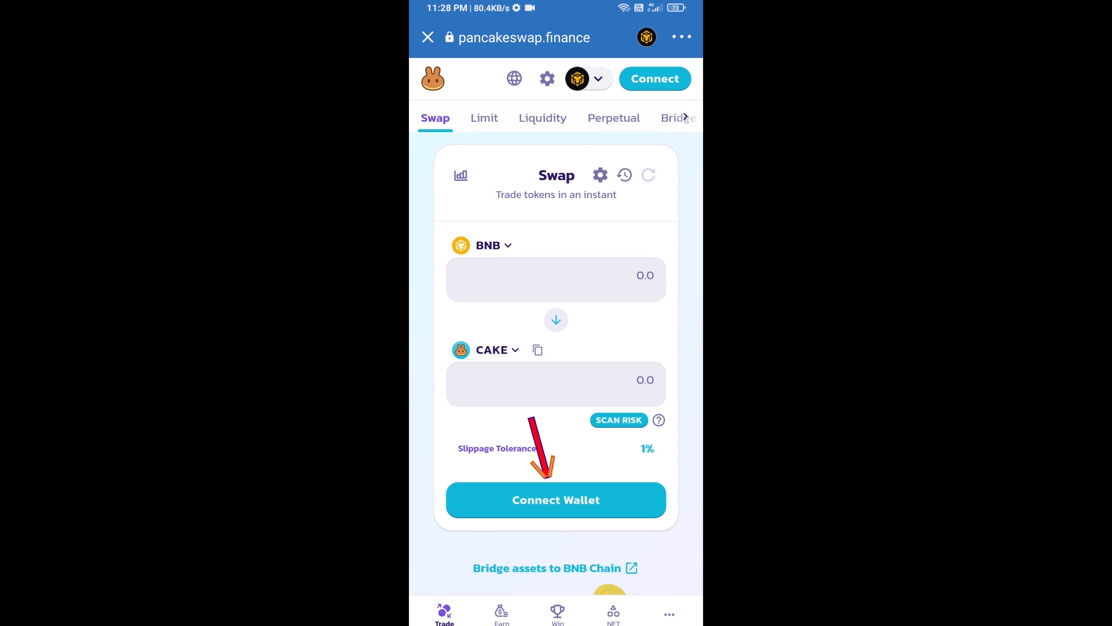
# Connect Trust Wallet to PancakeSwap and open the token selector replacing CAKE
pyautogui.click(556, 499)
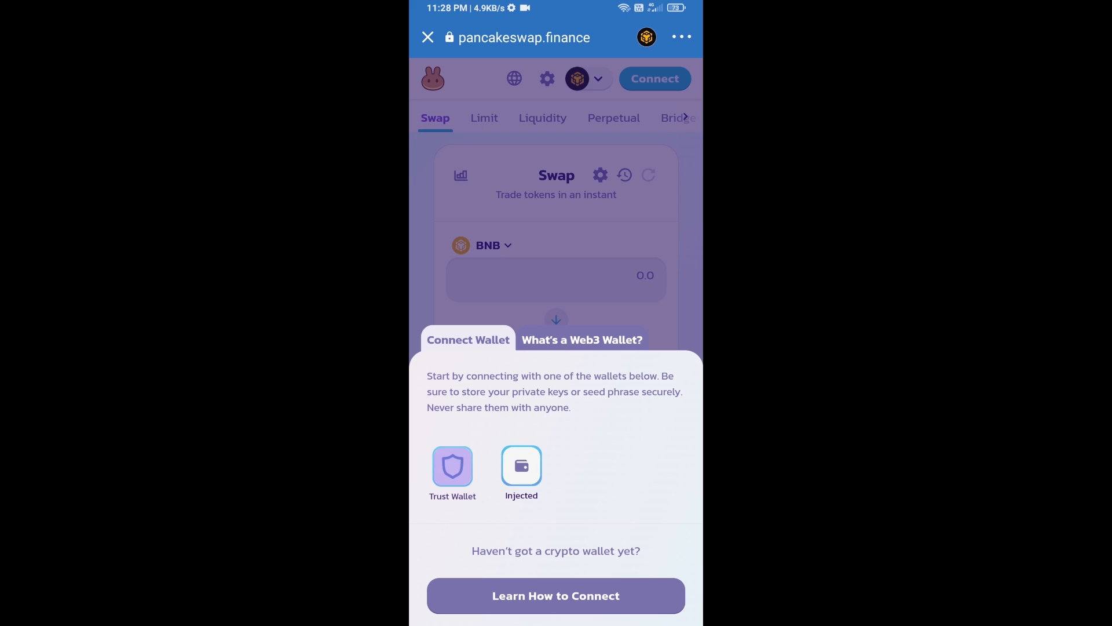
pyautogui.click(520, 467)
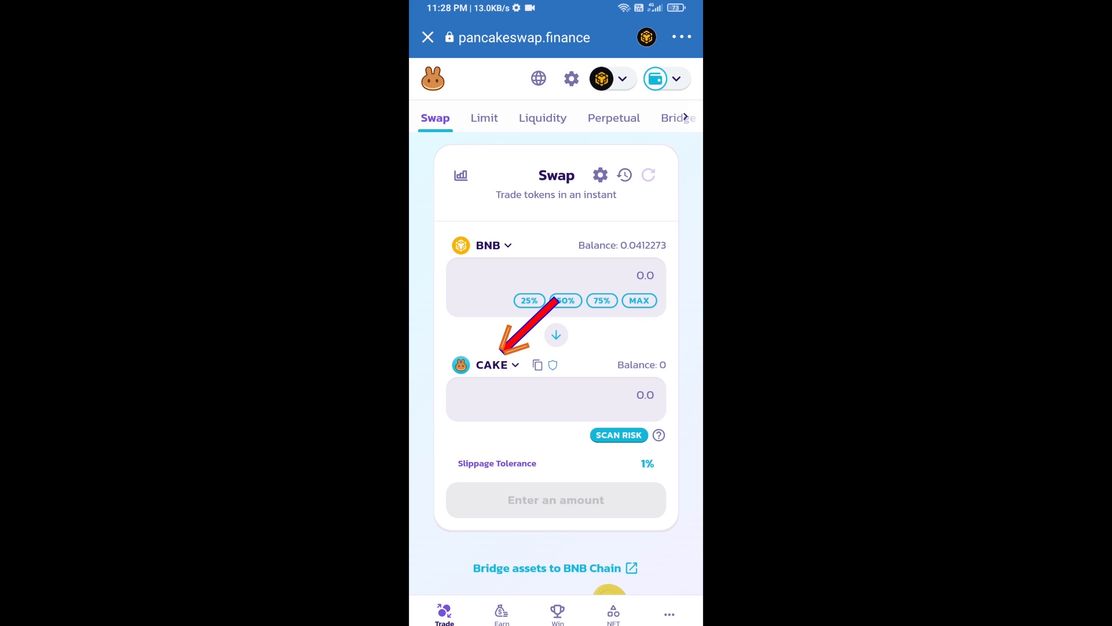
pyautogui.click(496, 364)
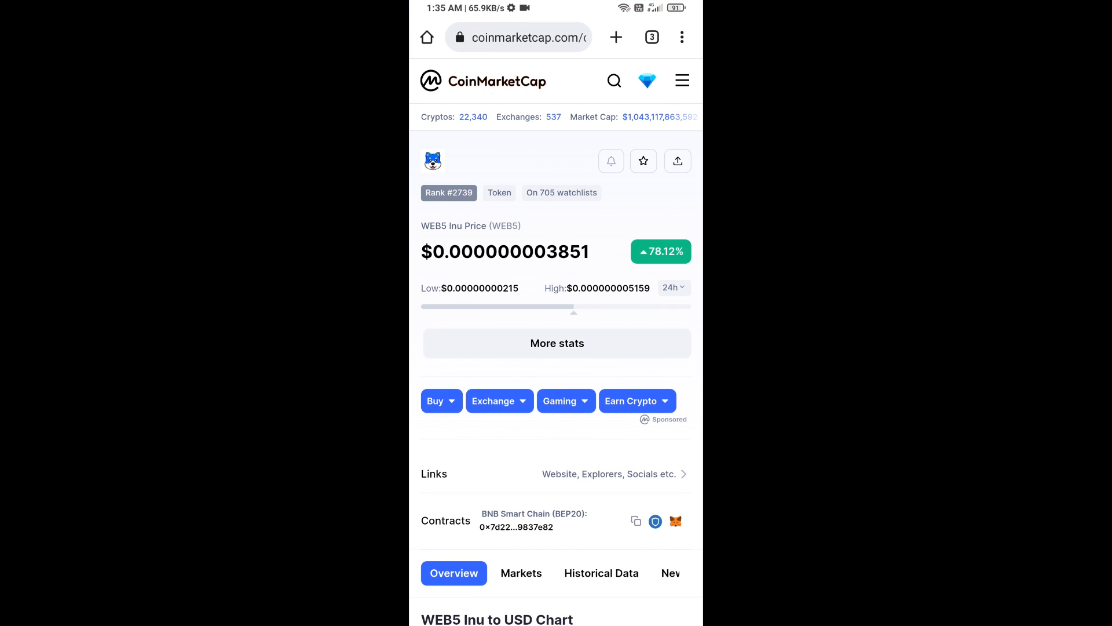
# Copy the WEB5 Inu BEP20 contract address from CoinMarketCap
pyautogui.click(636, 521)
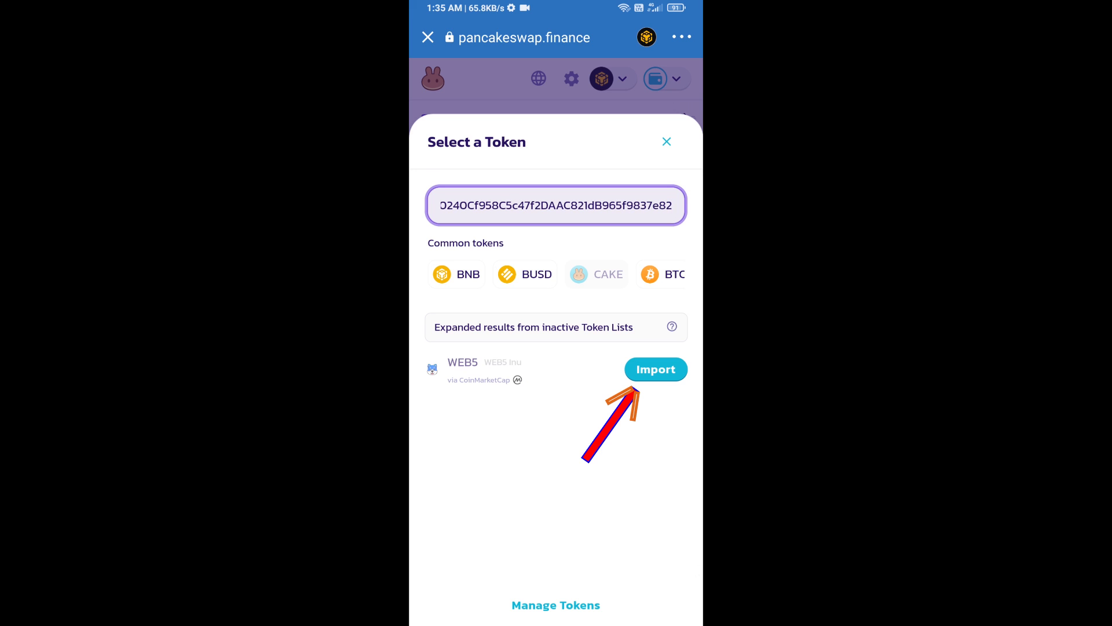
# Import WEB5 Inu by its contract address, accepting the risk warning
pyautogui.click(654, 369)
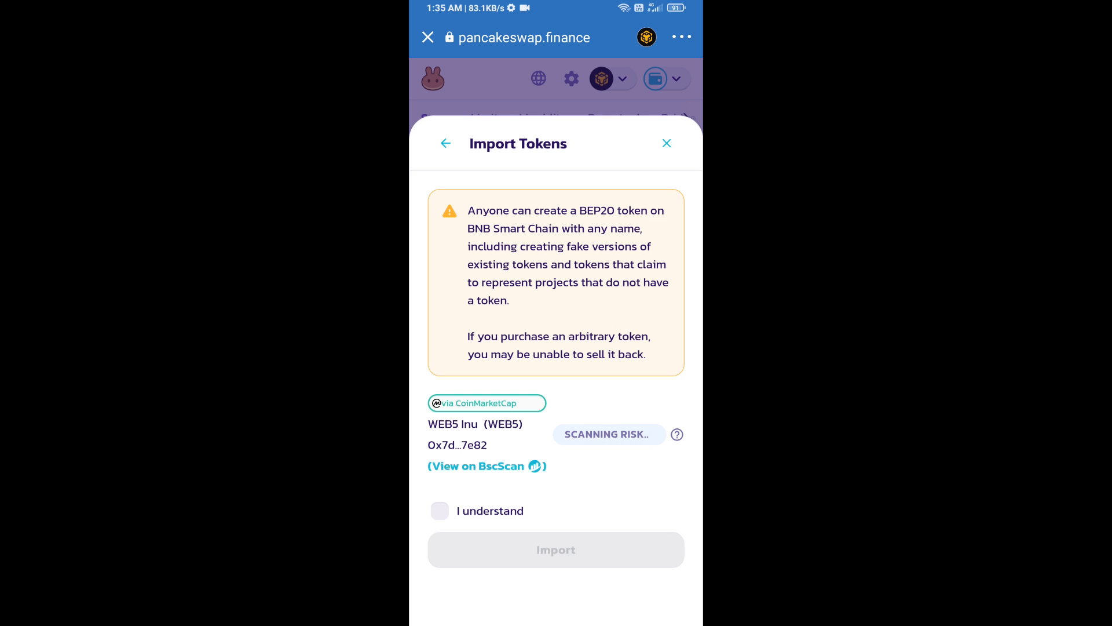
pyautogui.click(439, 511)
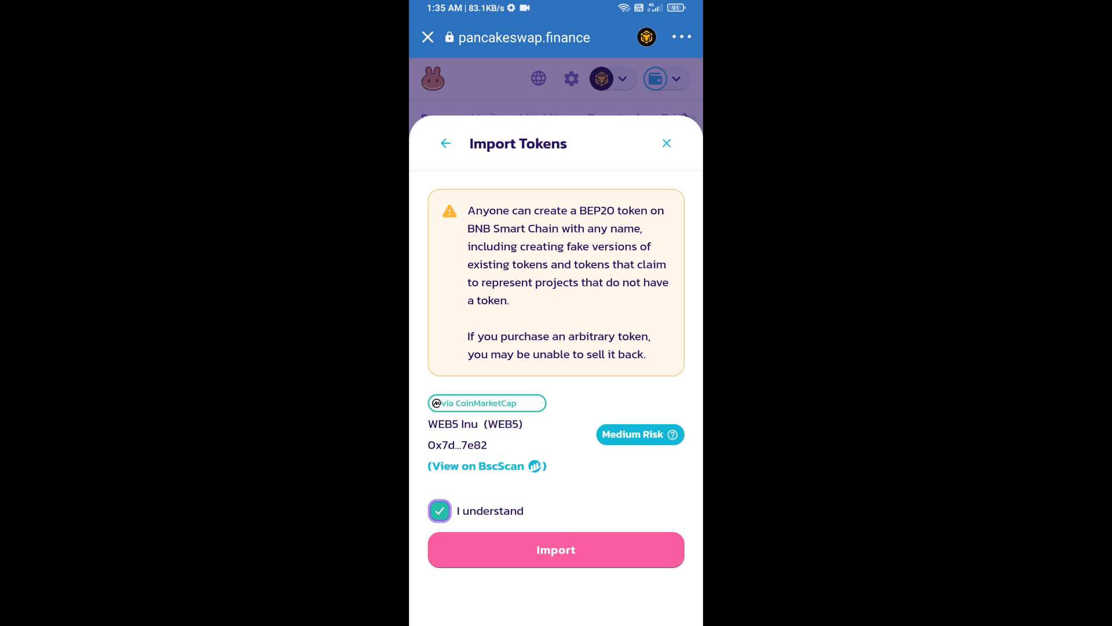
pyautogui.click(556, 549)
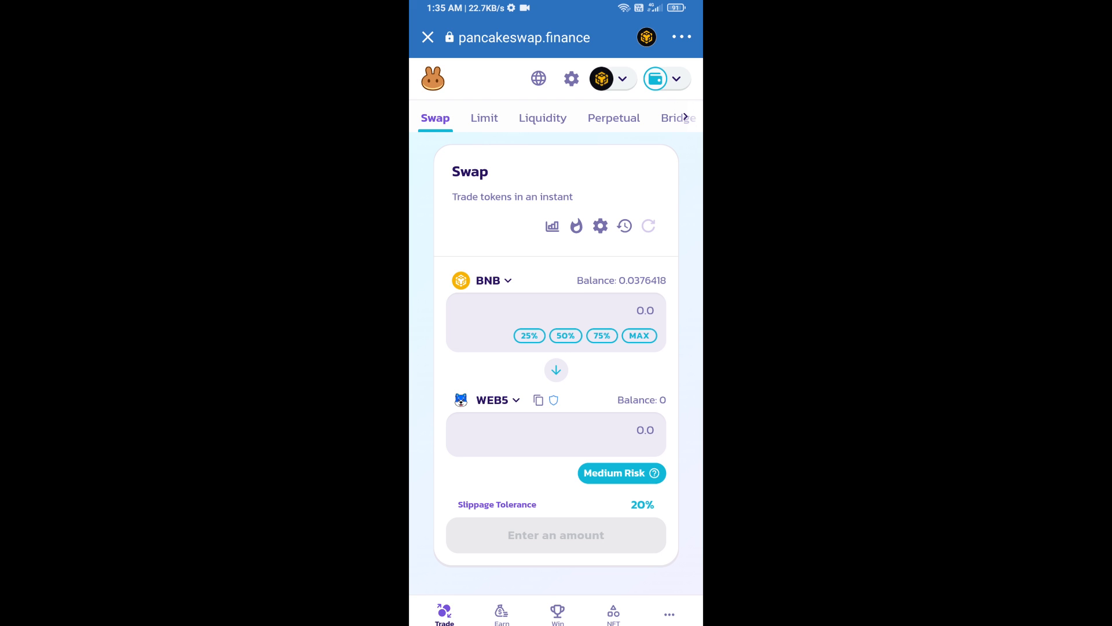
# Set 2% slippage tolerance in swap settings and enter 1000 WEB5 to receive
pyautogui.click(600, 226)
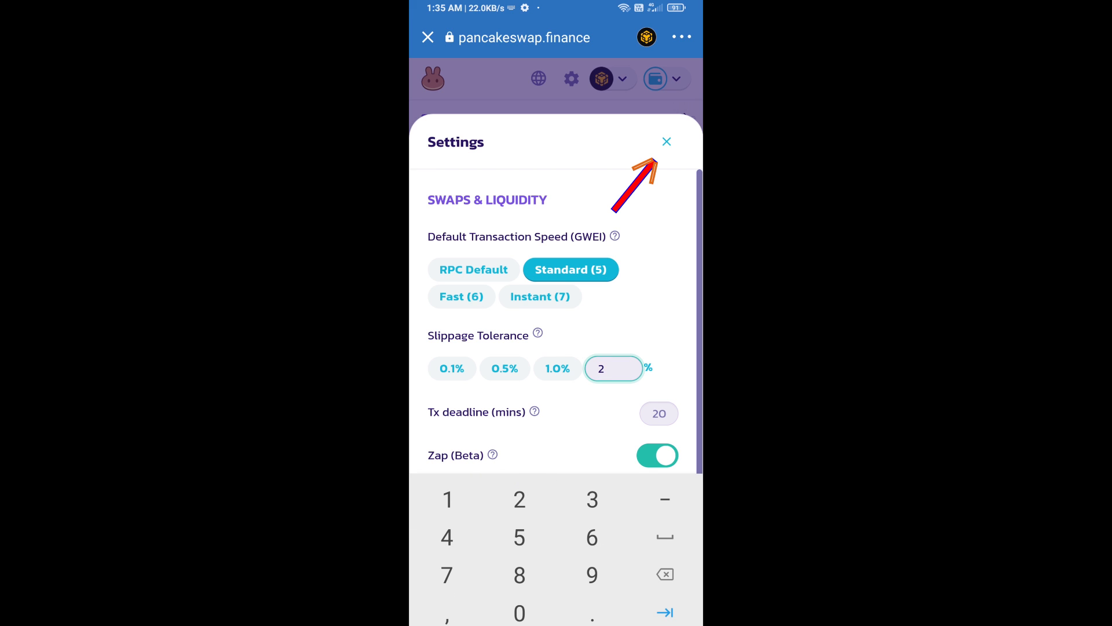
pyautogui.click(666, 141)
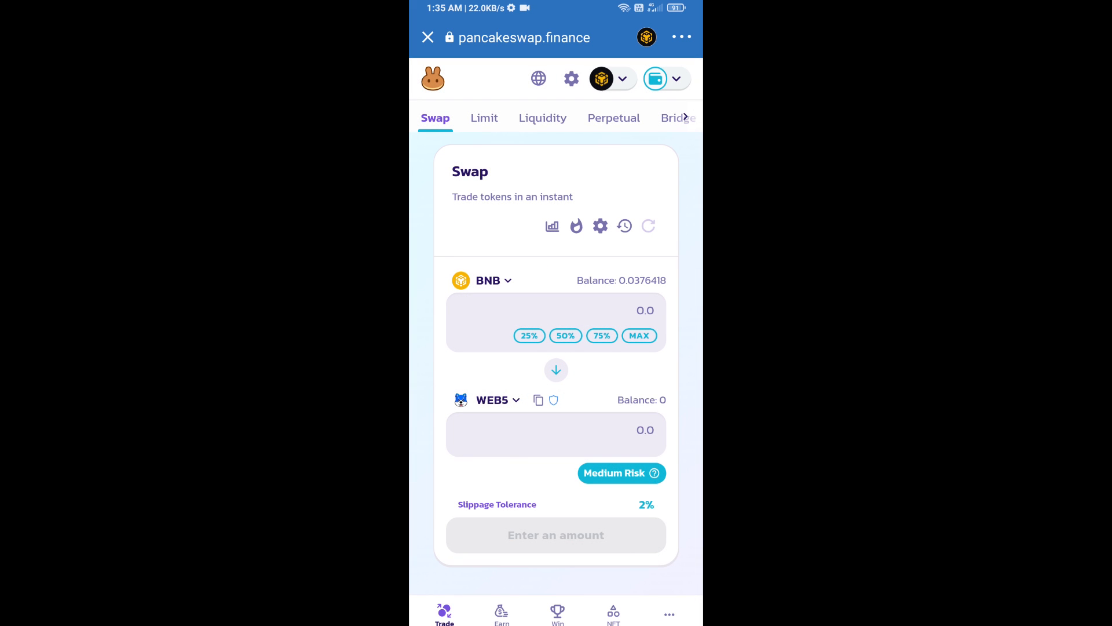
pyautogui.write('1000')
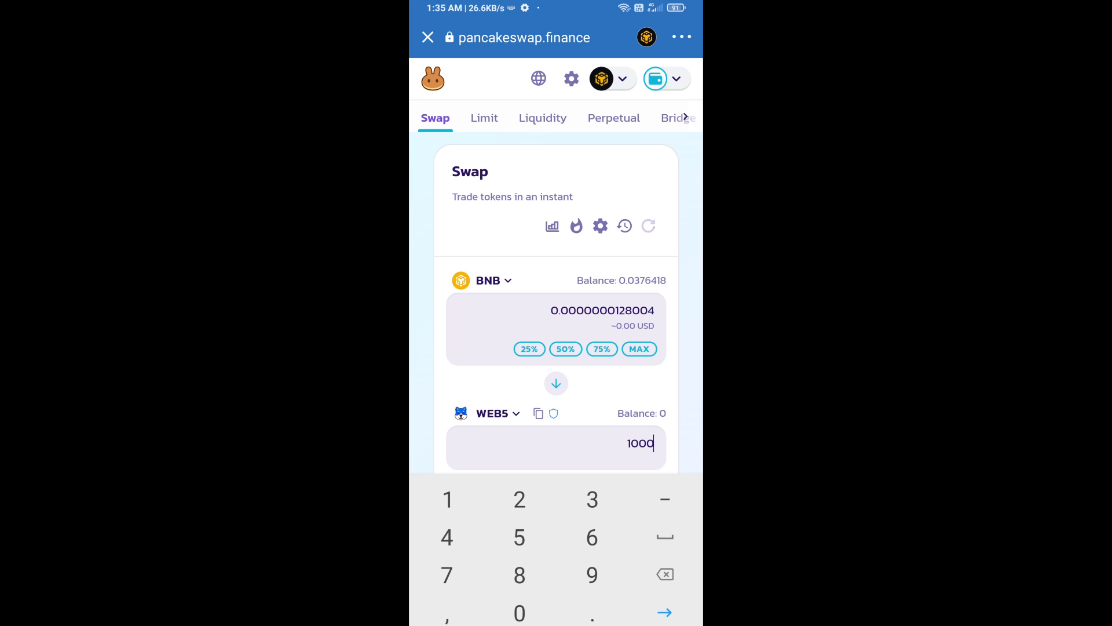
# Start the BNB-to-WEB5 swap and confirm its details
pyautogui.scroll(-3)
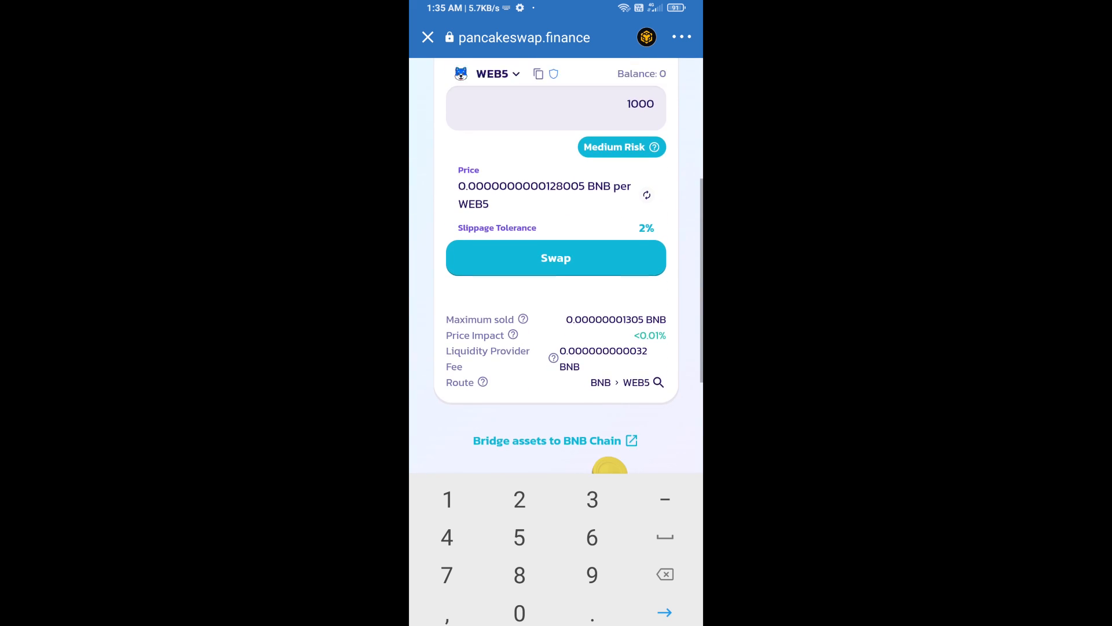
pyautogui.scroll(-3)
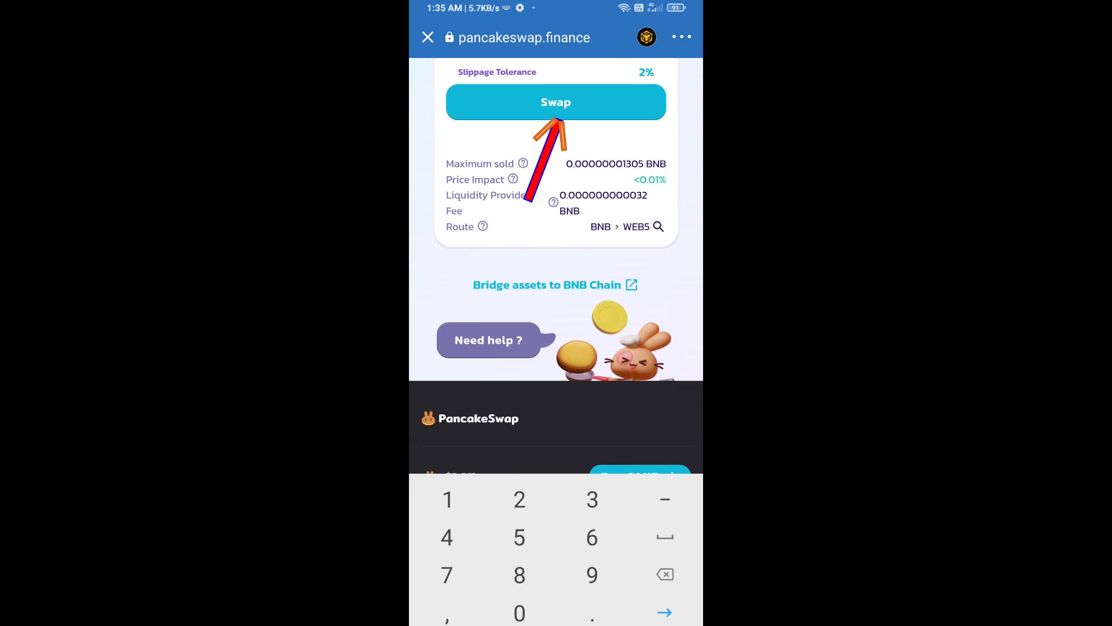
pyautogui.click(556, 101)
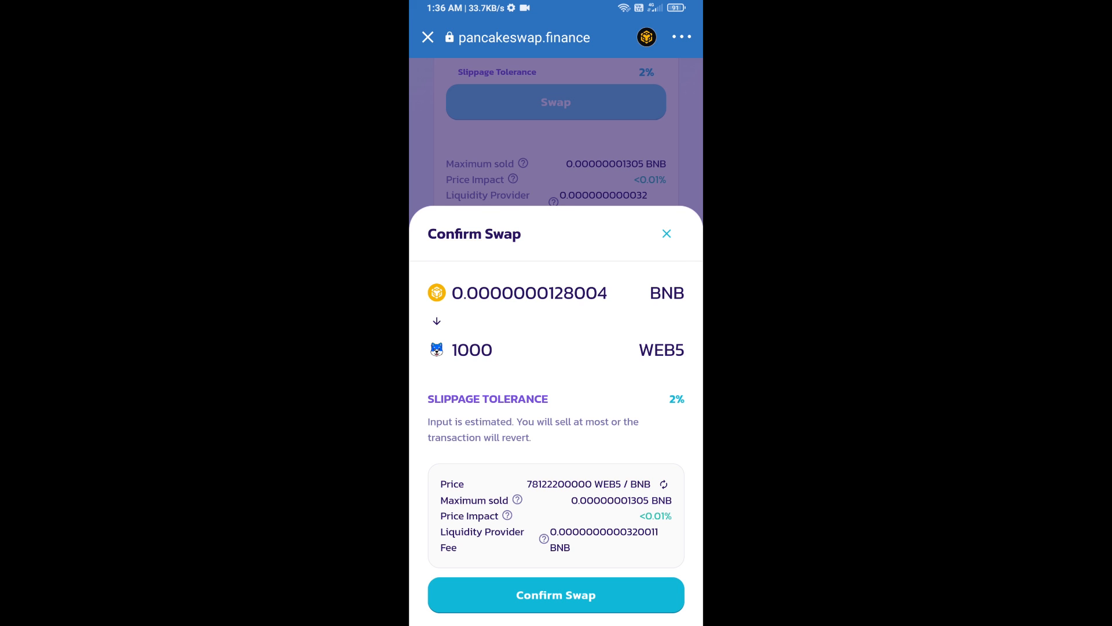
pyautogui.click(556, 594)
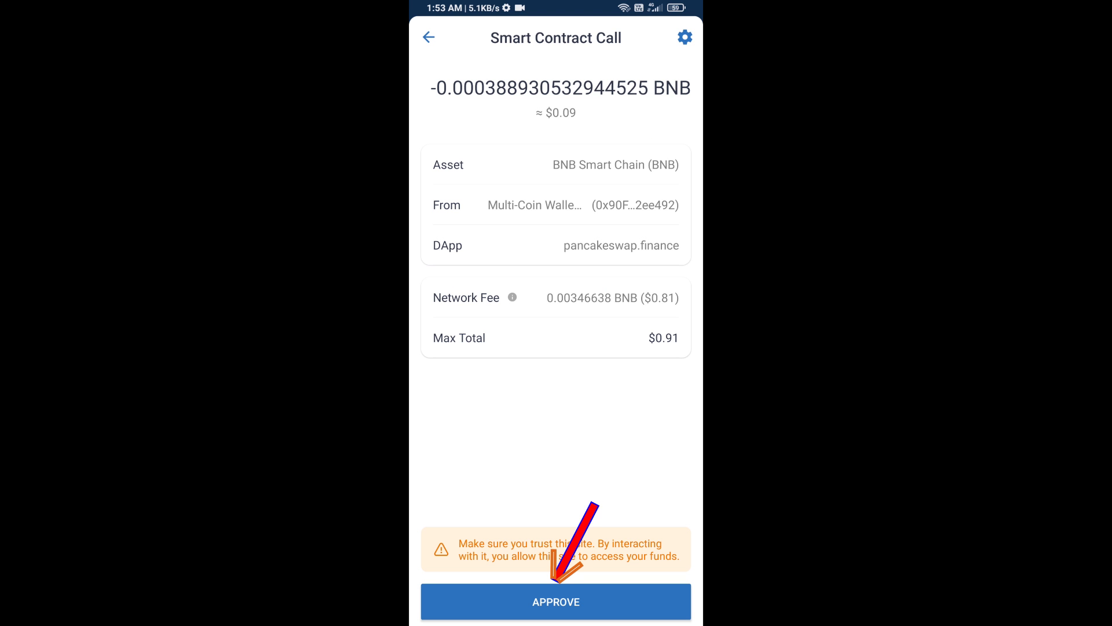
# Approve the swap transaction, then add WEB5 to the wallet's token list
pyautogui.click(556, 601)
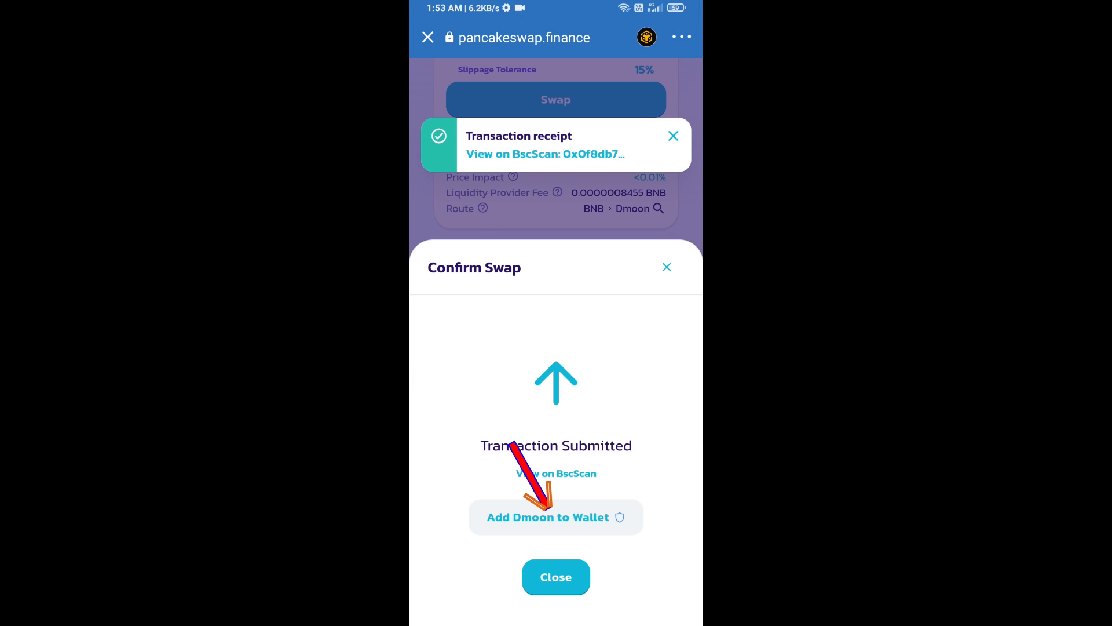
pyautogui.click(548, 516)
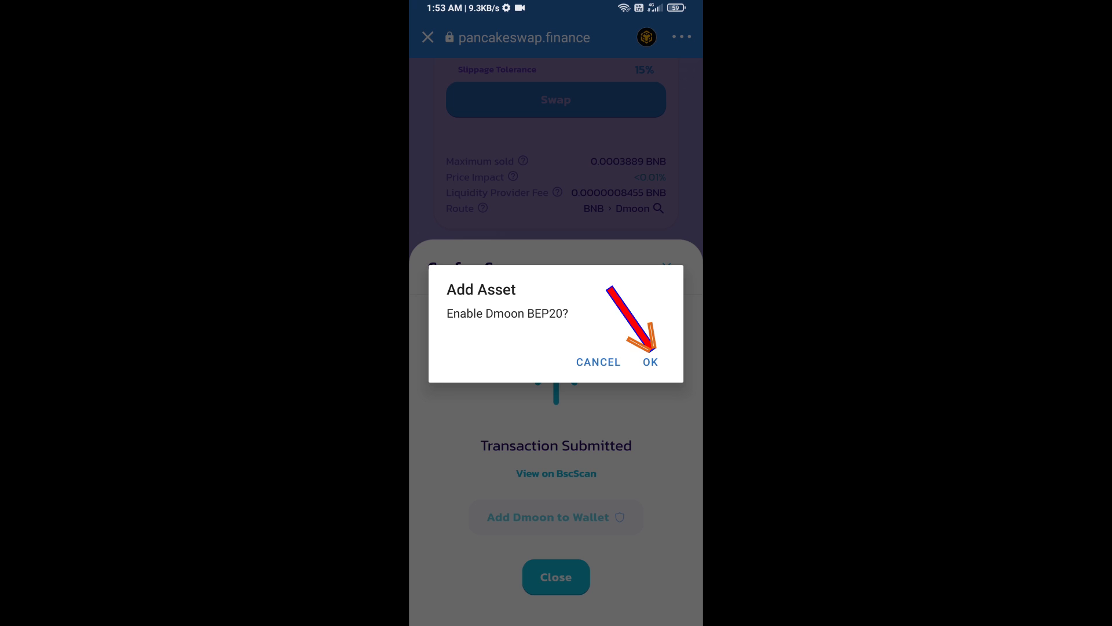
pyautogui.click(650, 361)
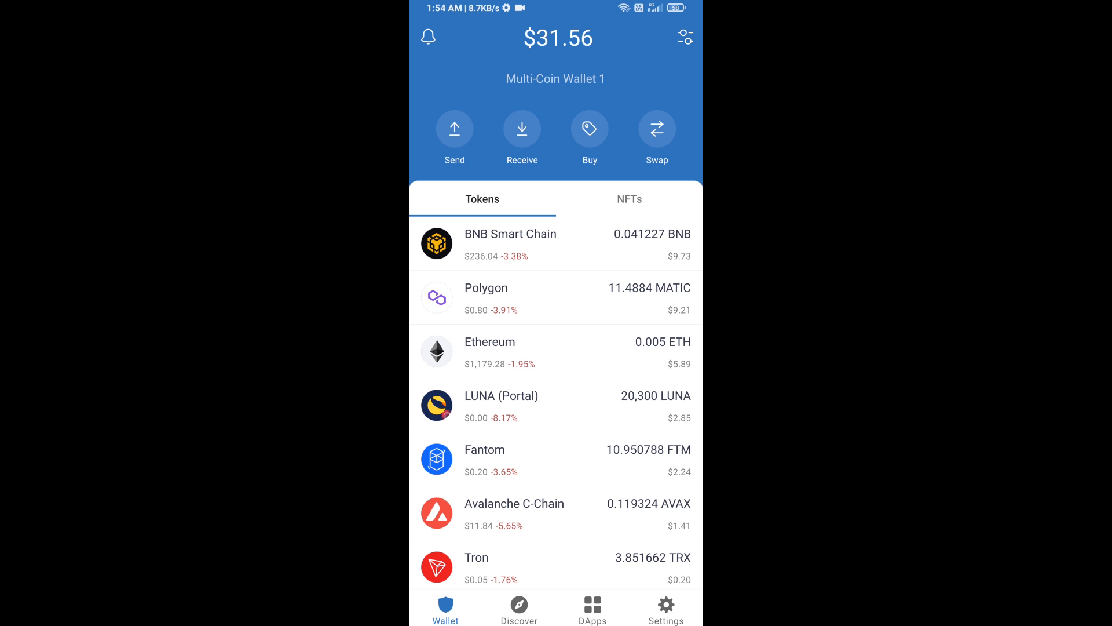